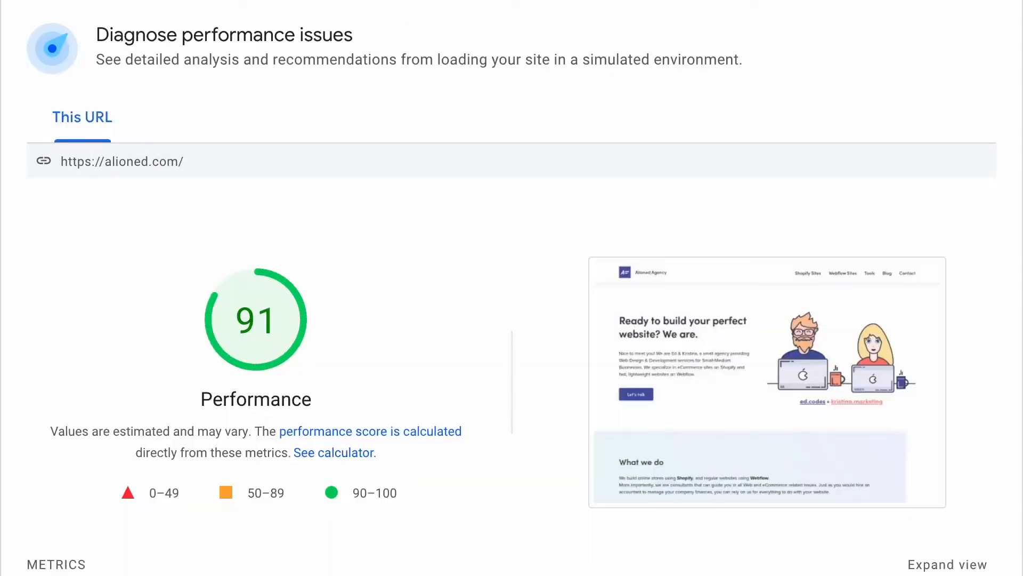
Preview the panda.jpeg red panda photo in Quick Look and close it again.
scroll("down", 3)
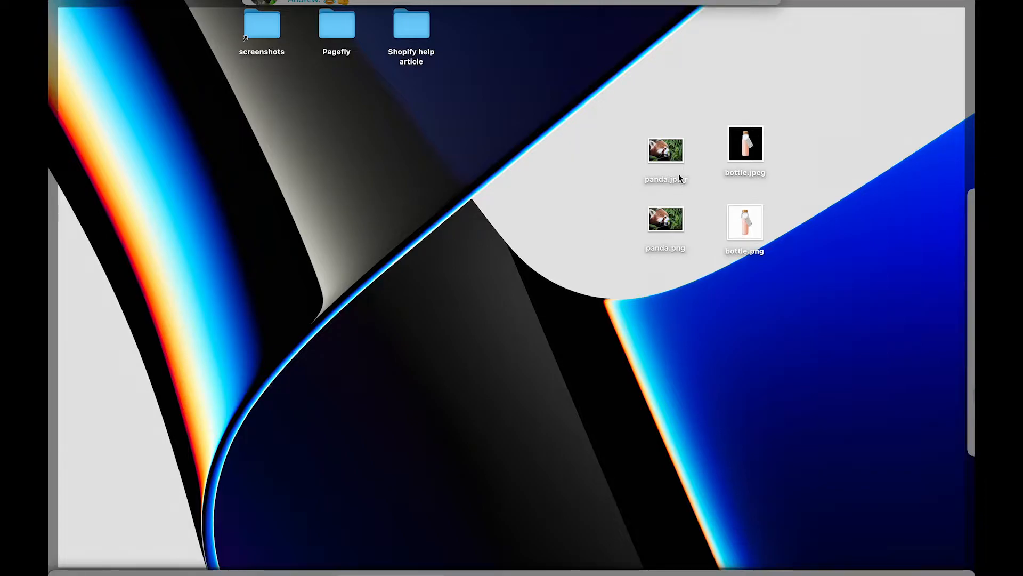
double_click(665, 150)
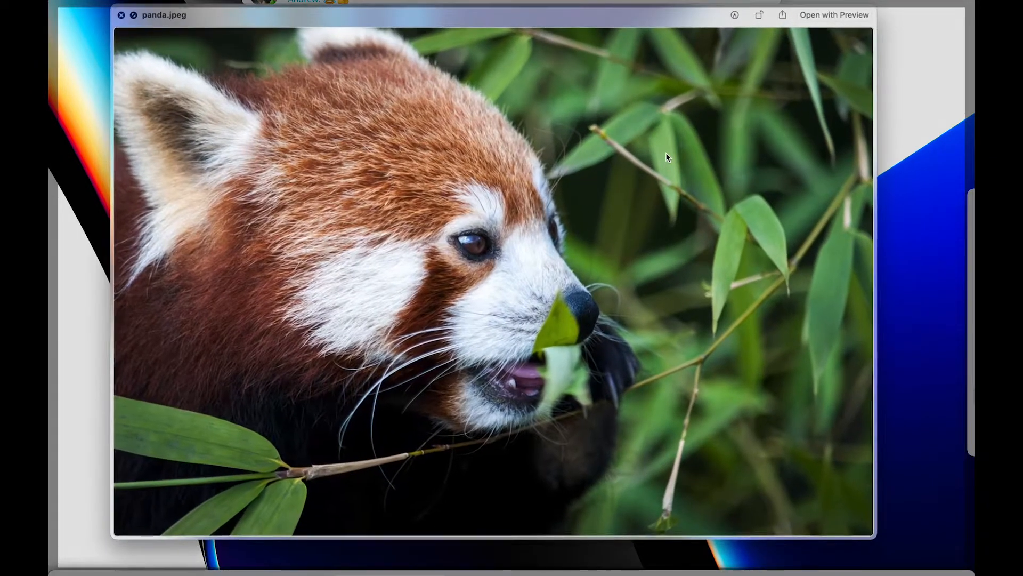
left_click(121, 15)
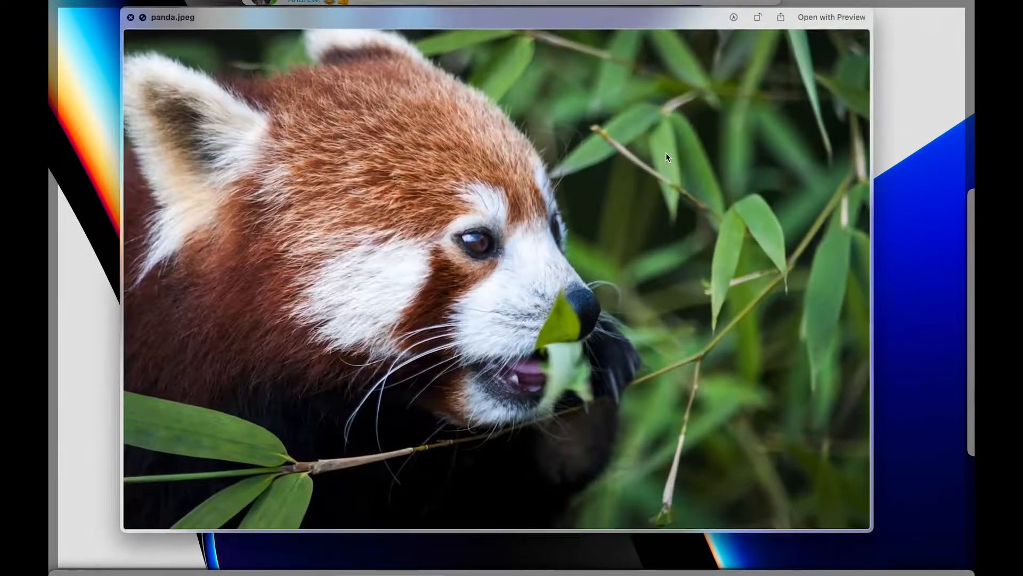
left_click(130, 17)
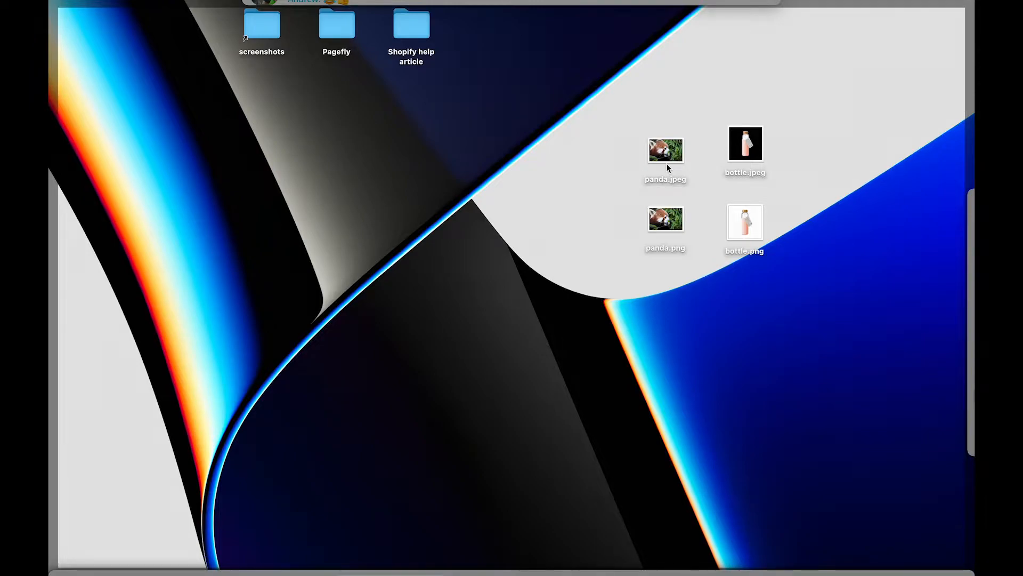
mouse_move(657, 198)
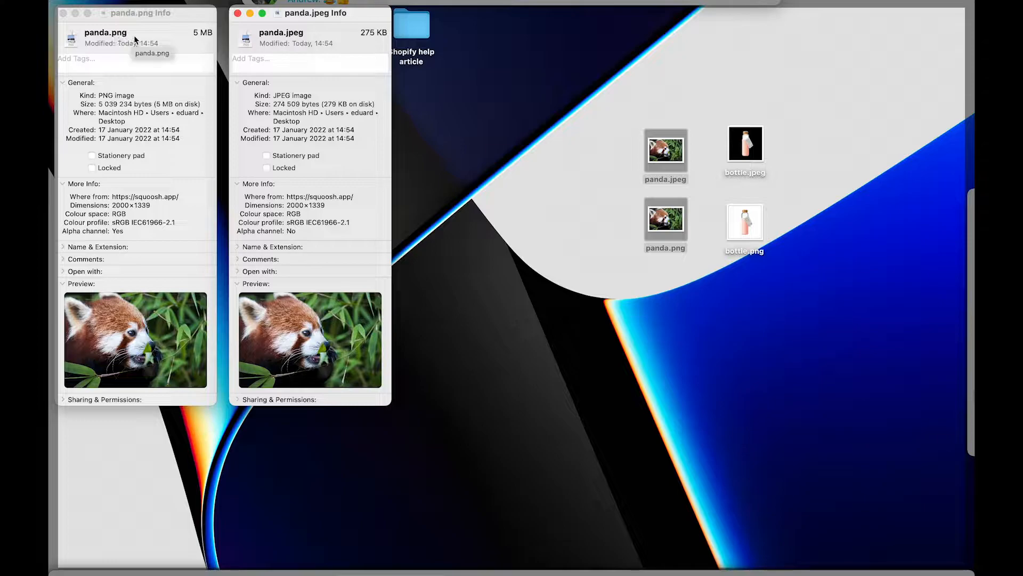
mouse_move(204, 40)
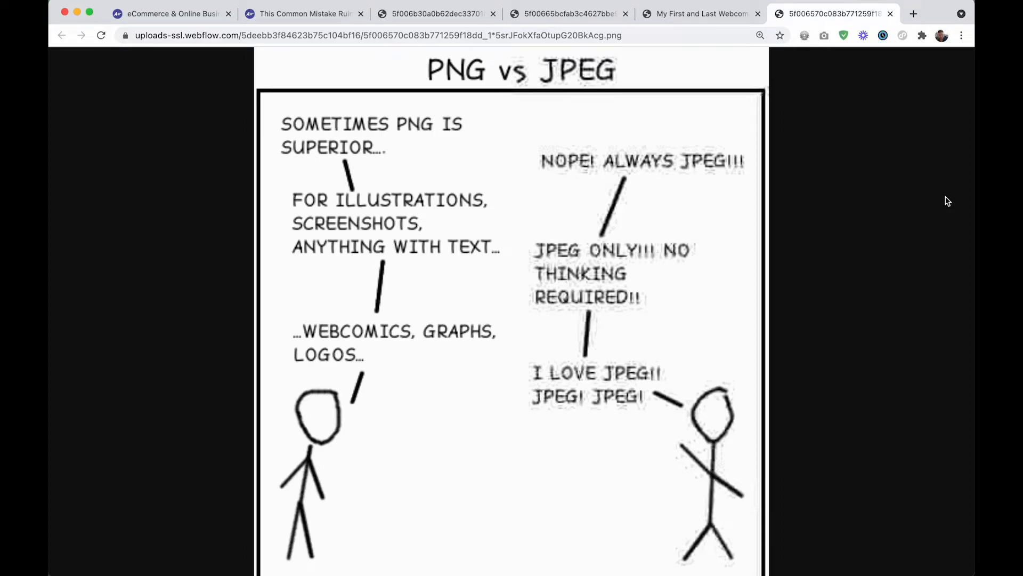
mouse_move(344, 141)
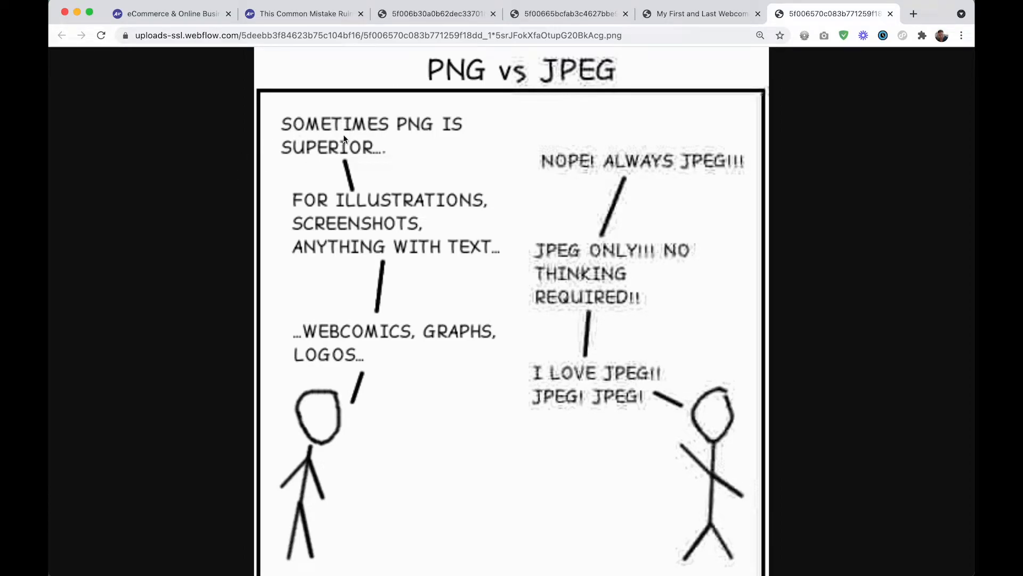
mouse_move(385, 160)
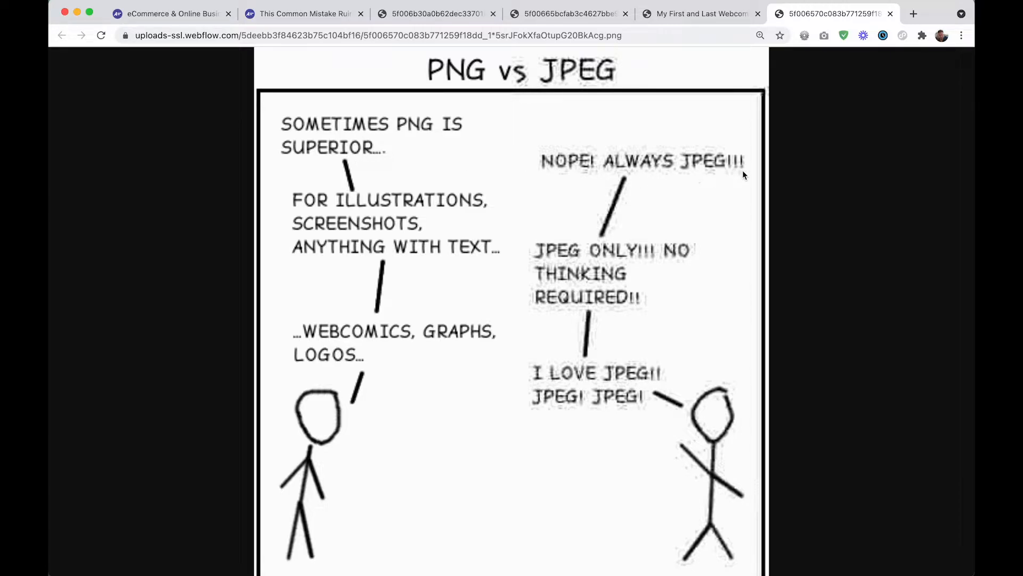
mouse_move(744, 268)
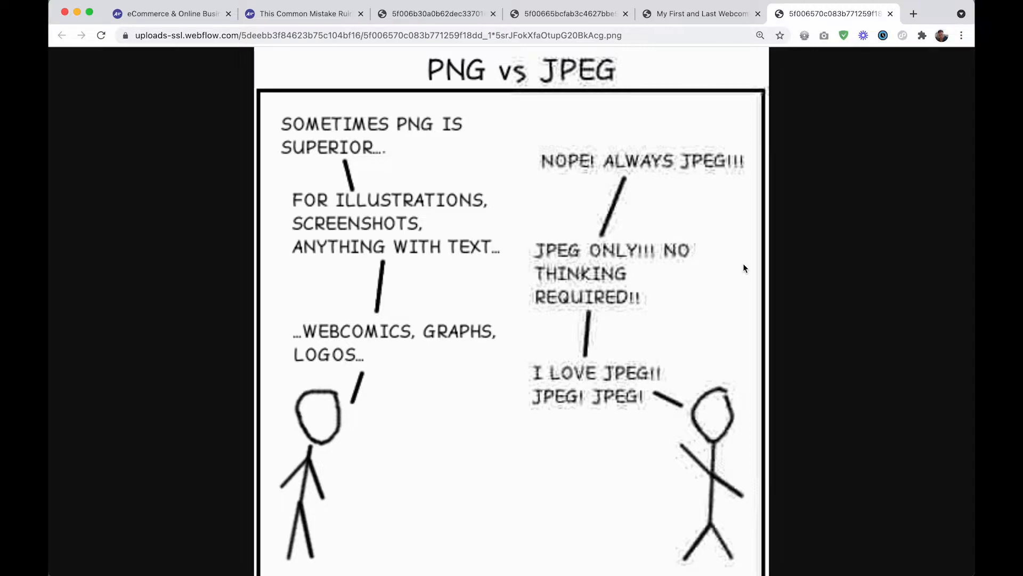
mouse_move(691, 314)
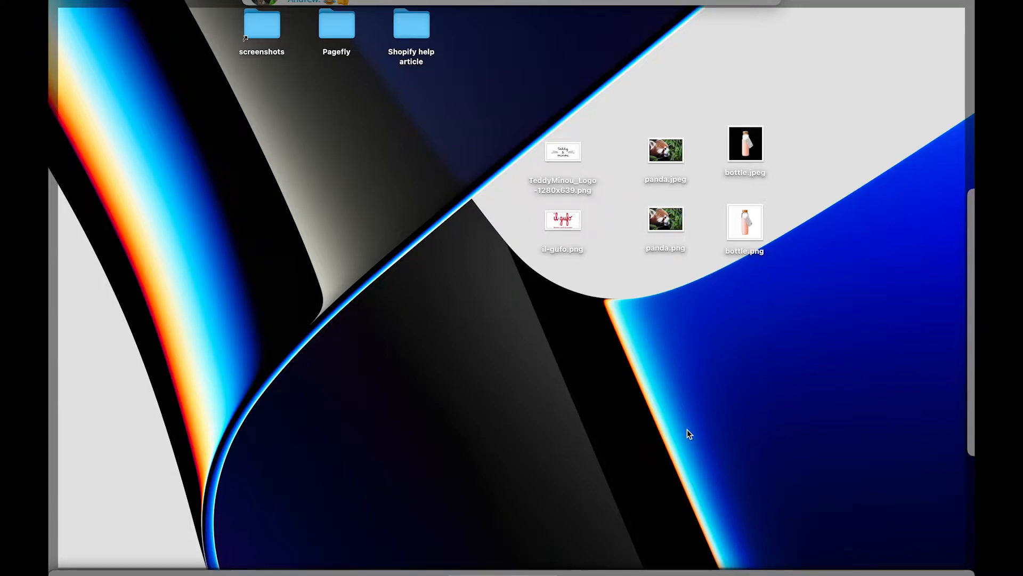
mouse_move(608, 299)
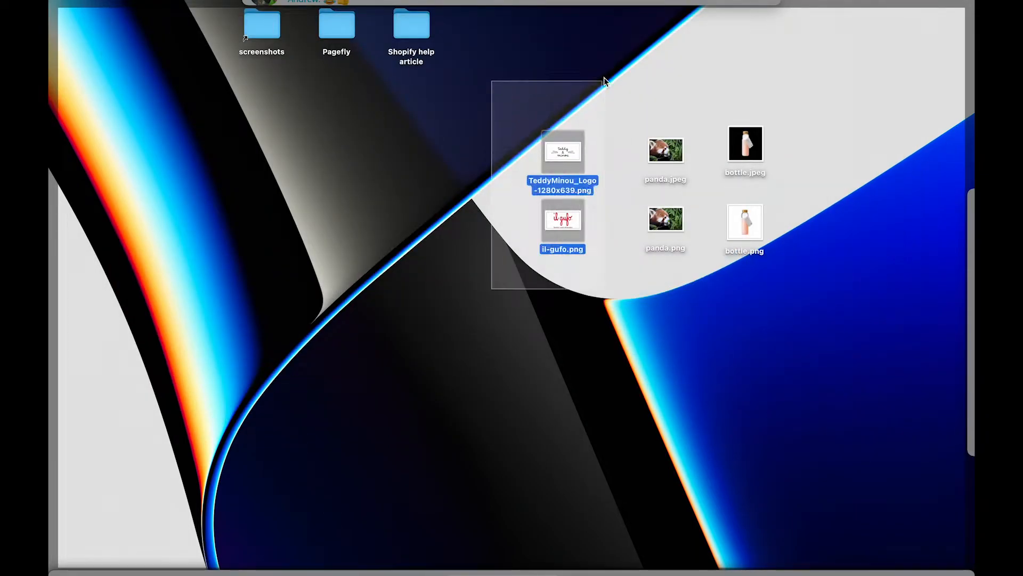
Show Get Info for the two logo images, then browse to the Youtube Thumbnails folder.
key("cmd+i")
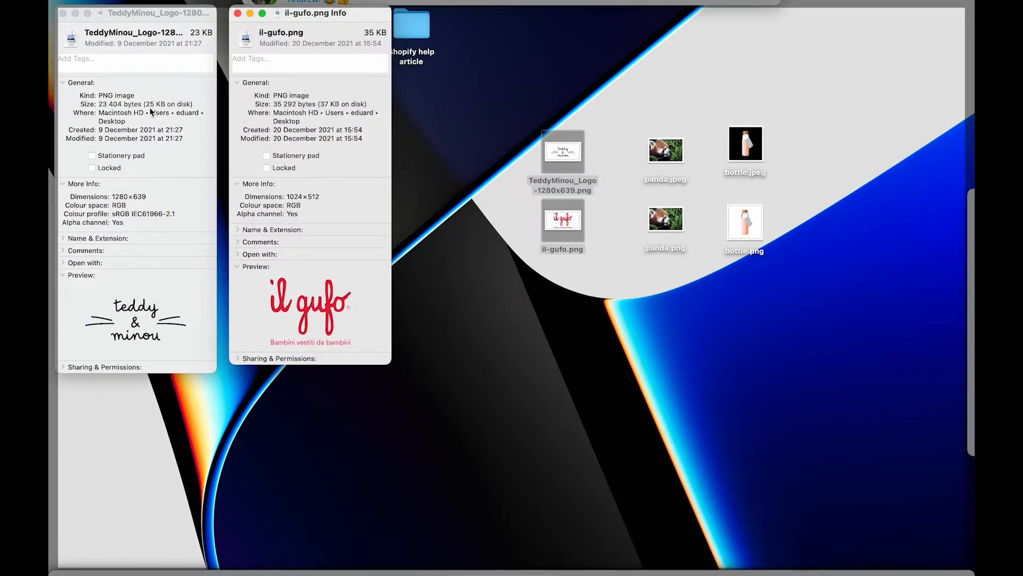
double_click(330, 104)
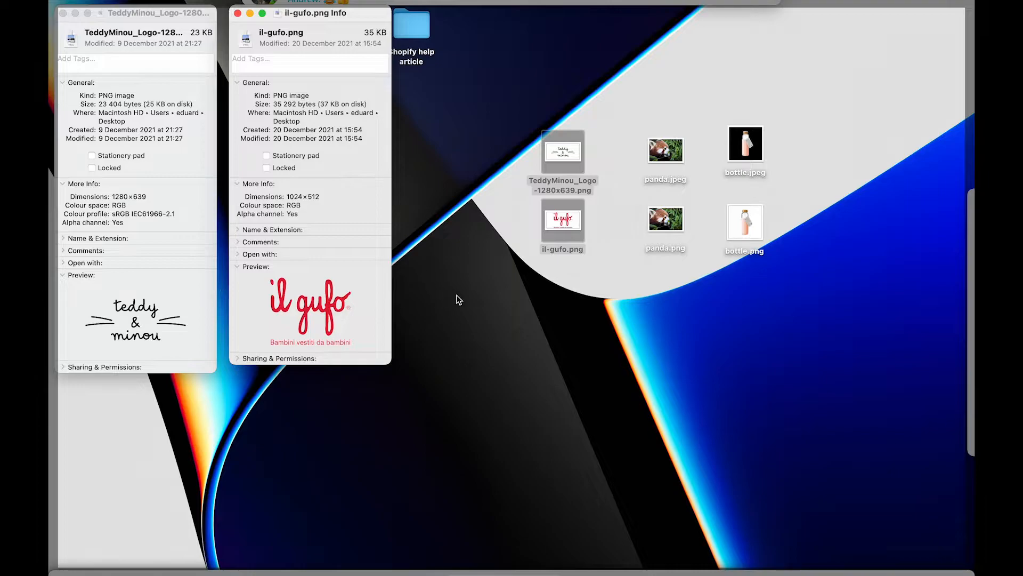
left_click(665, 219)
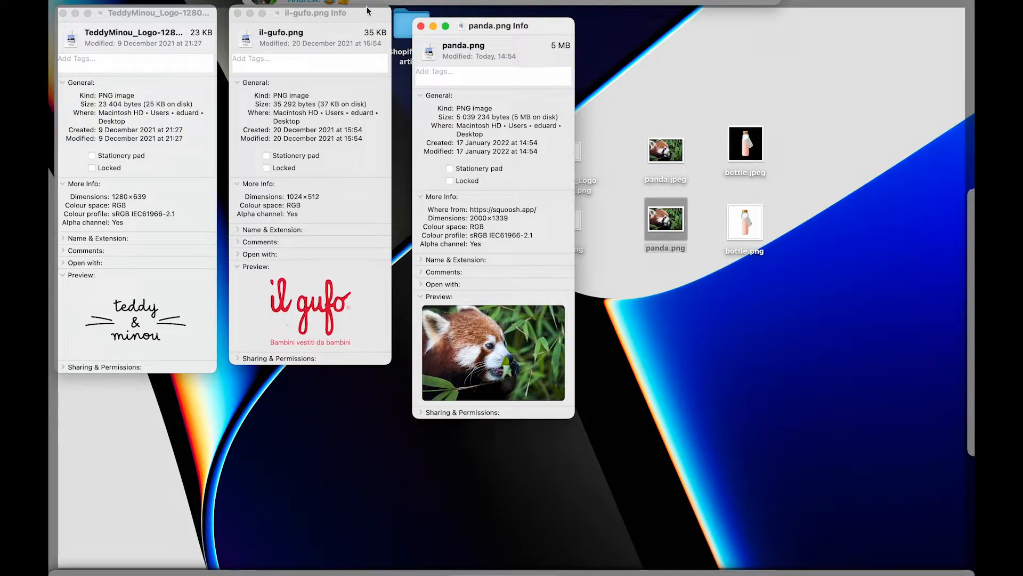
mouse_move(345, 198)
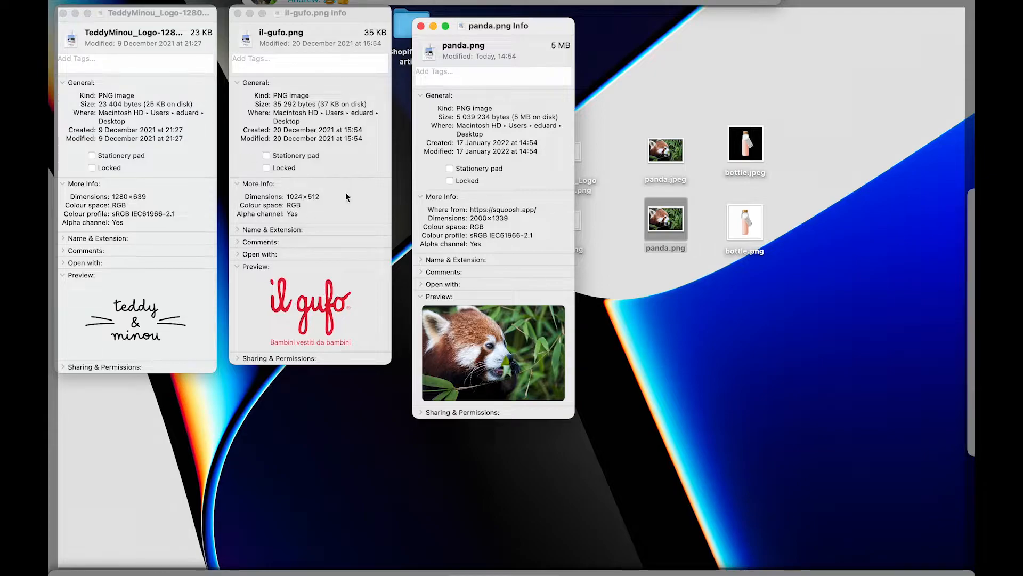
left_click(310, 13)
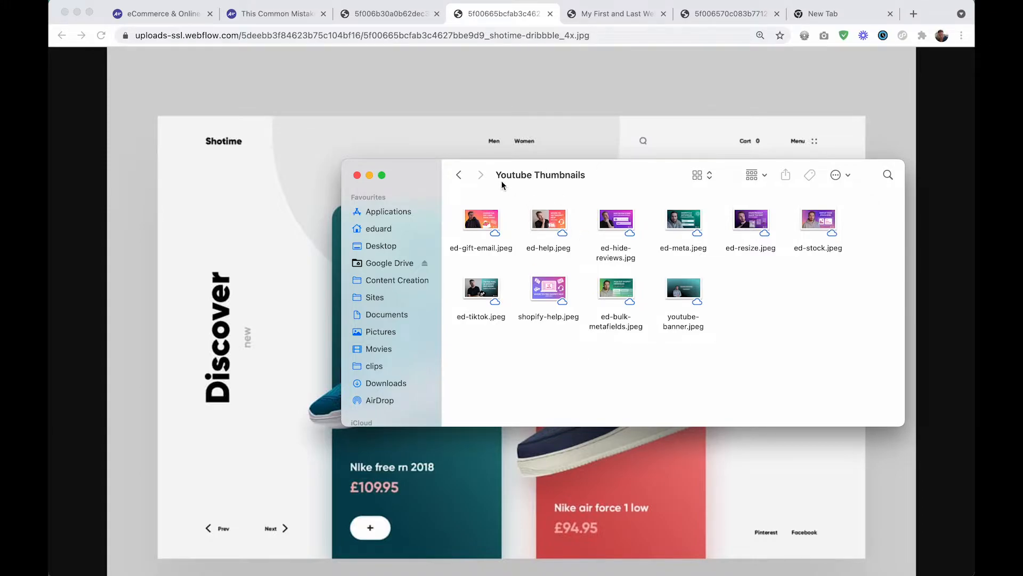
Preview the ed-bulk-metafields.jpeg thumbnail in Quick Look and close it.
double_click(616, 292)
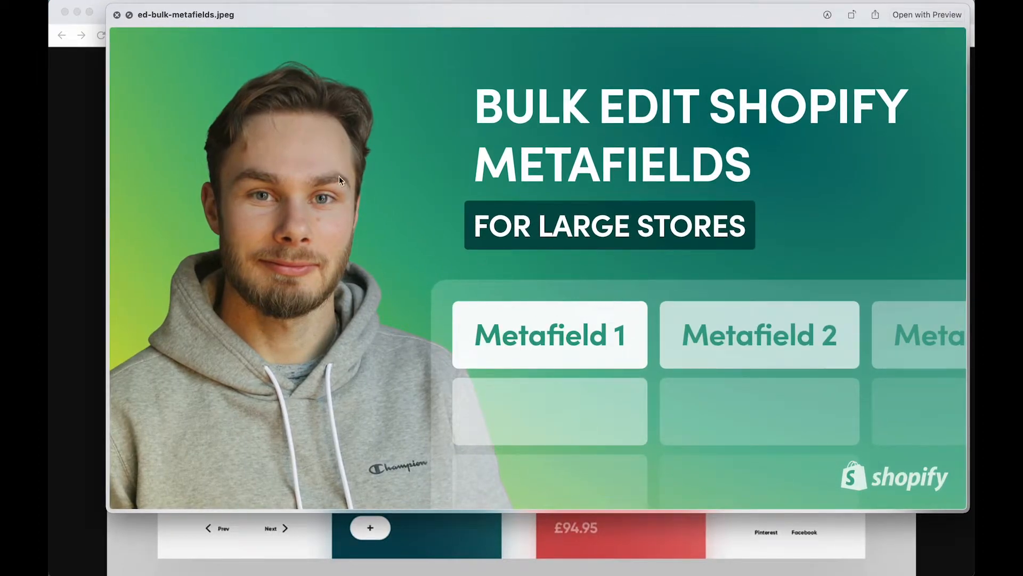
mouse_move(650, 317)
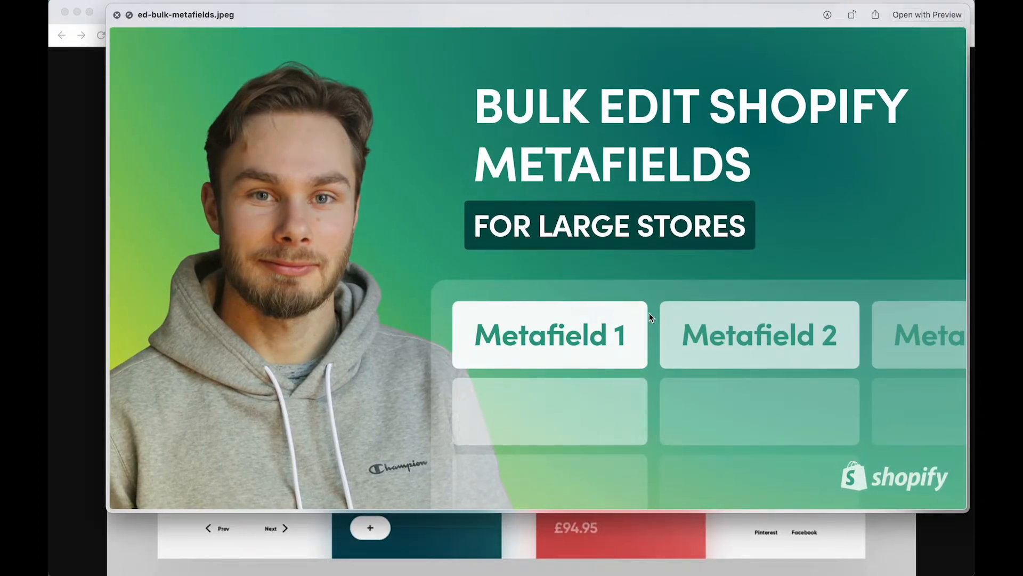
mouse_move(642, 282)
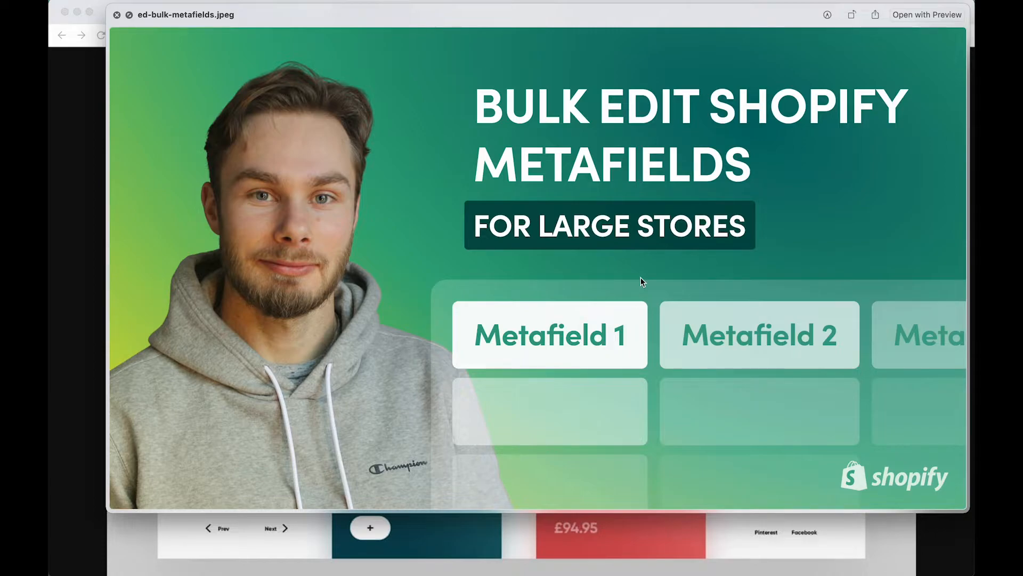
mouse_move(695, 366)
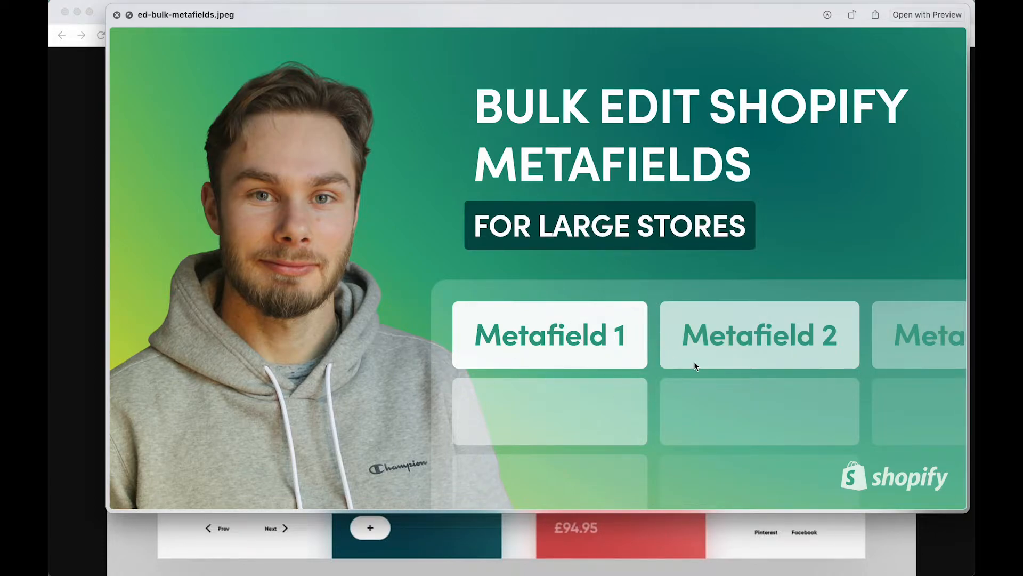
mouse_move(768, 298)
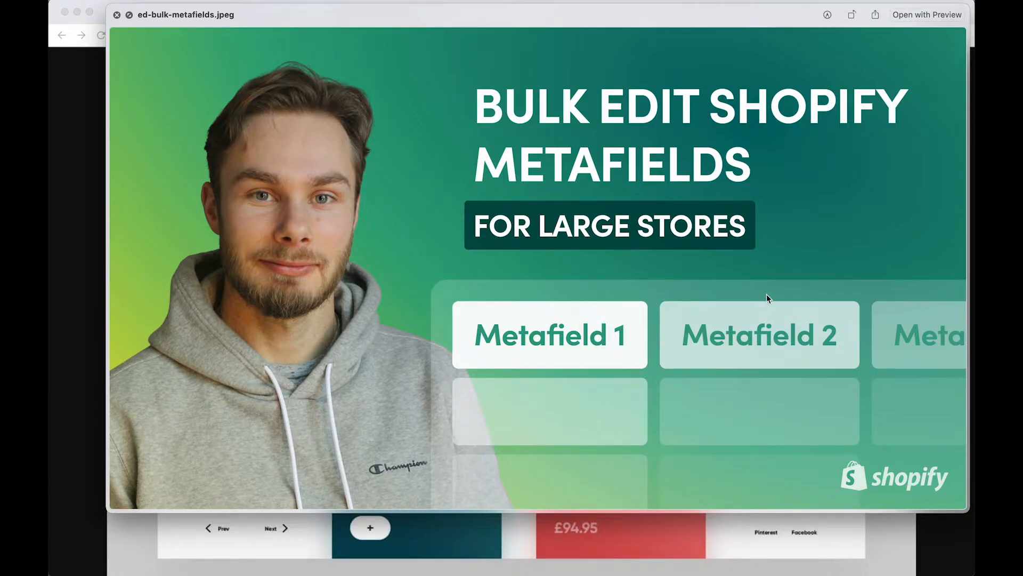
mouse_move(606, 270)
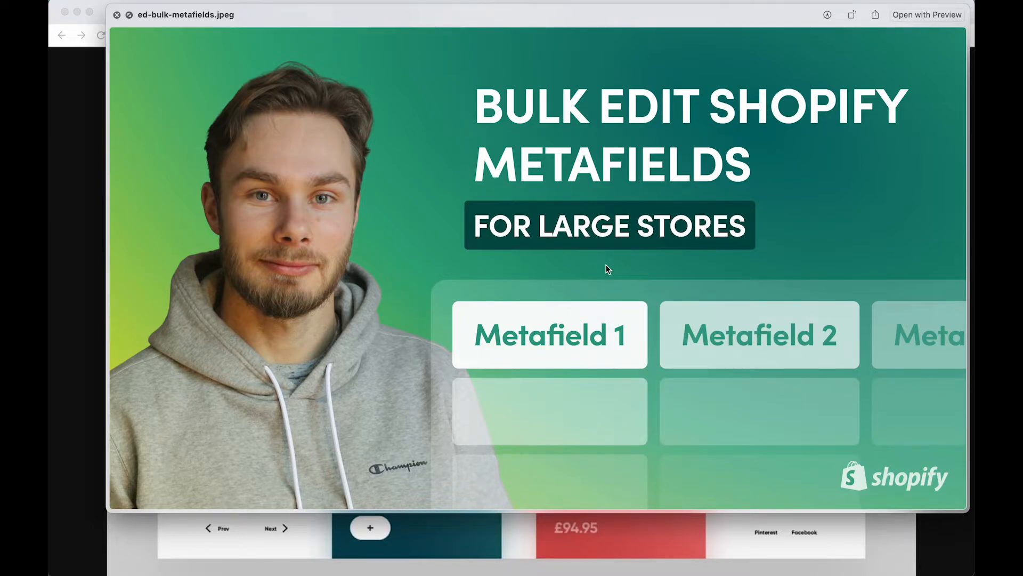
mouse_move(566, 281)
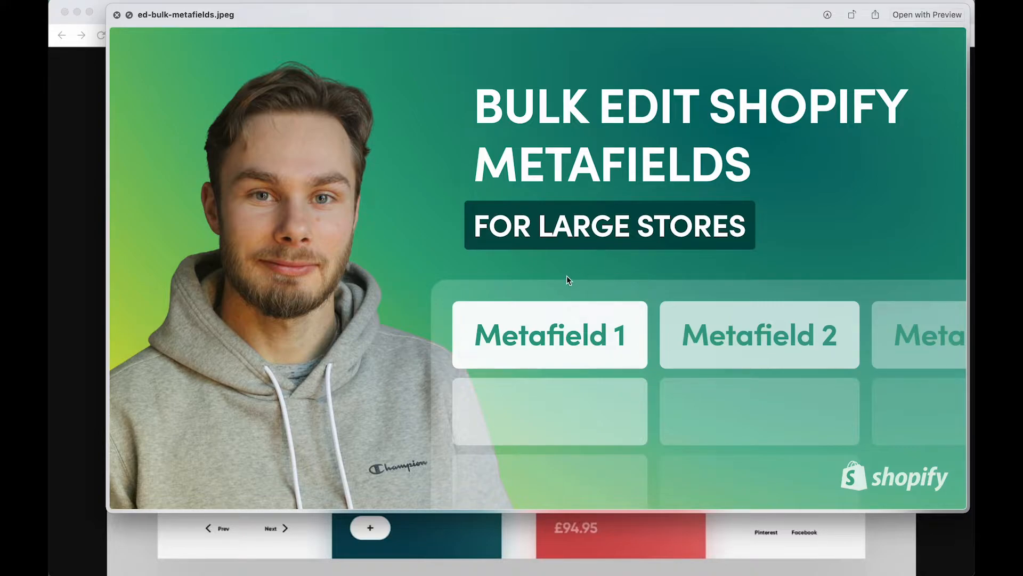
mouse_move(375, 401)
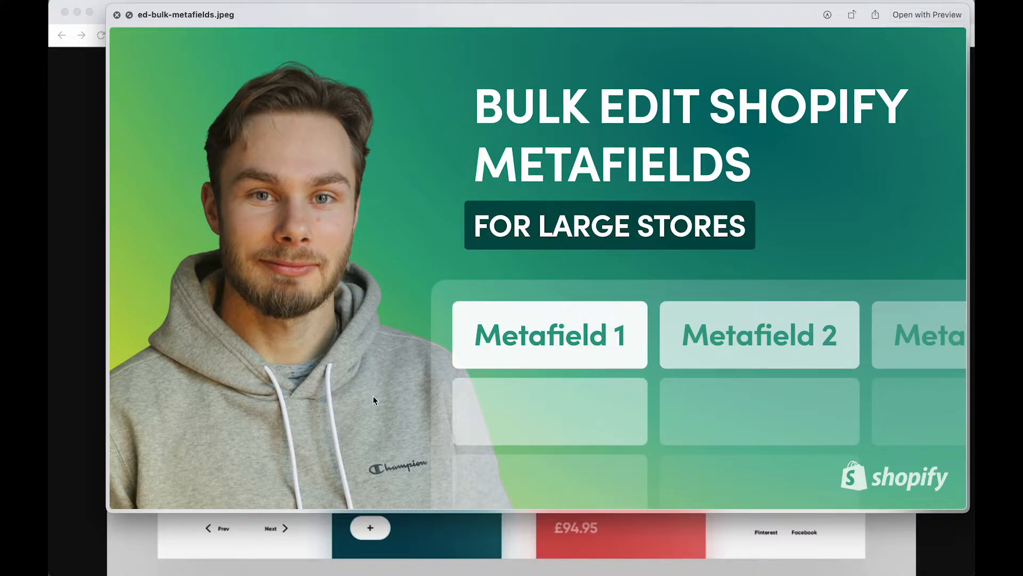
mouse_move(486, 275)
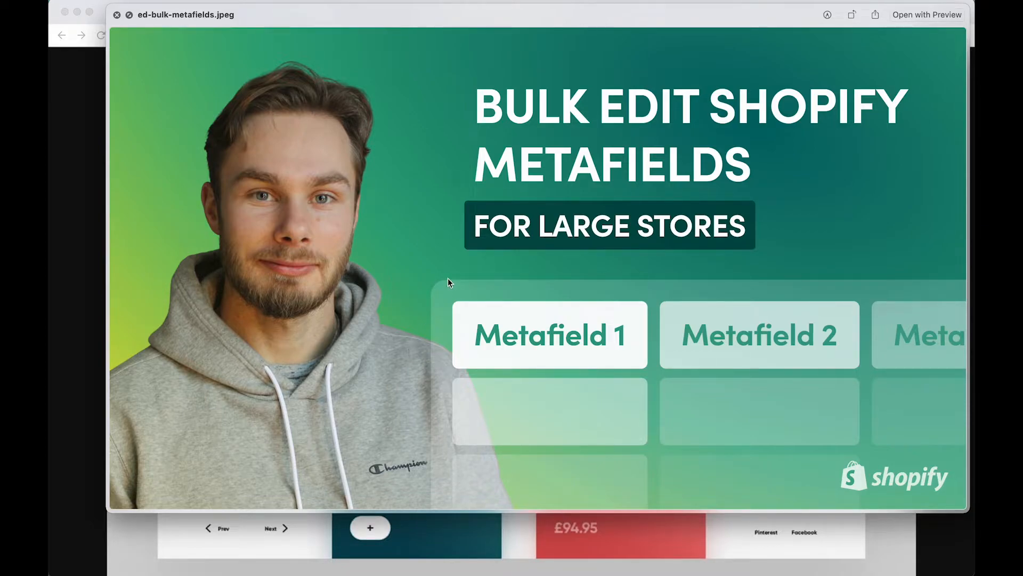
left_click(117, 14)
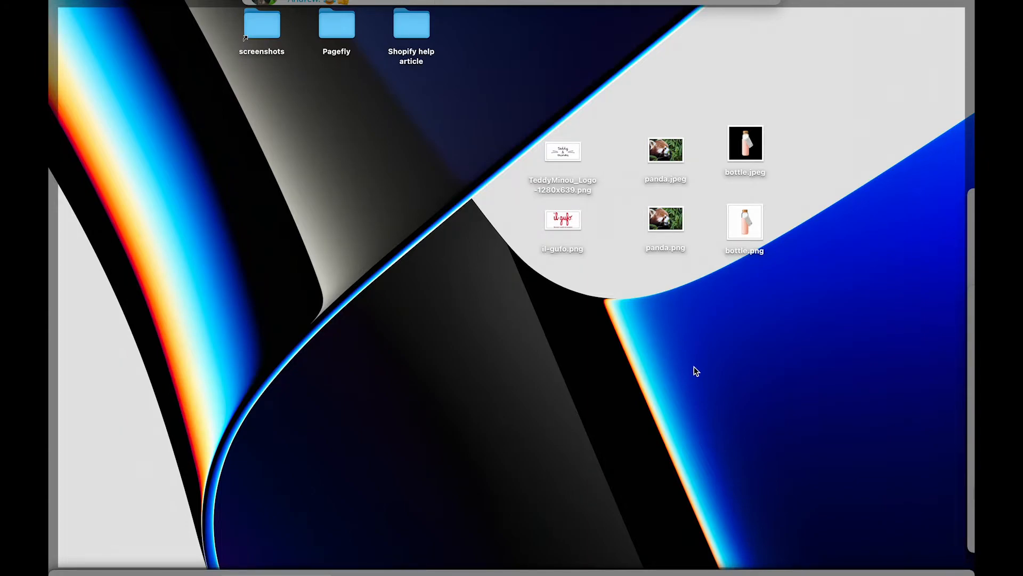
Quick Look bottle.png on transparent background, then switch the preview to bottle.jpeg on black.
left_click(745, 221)
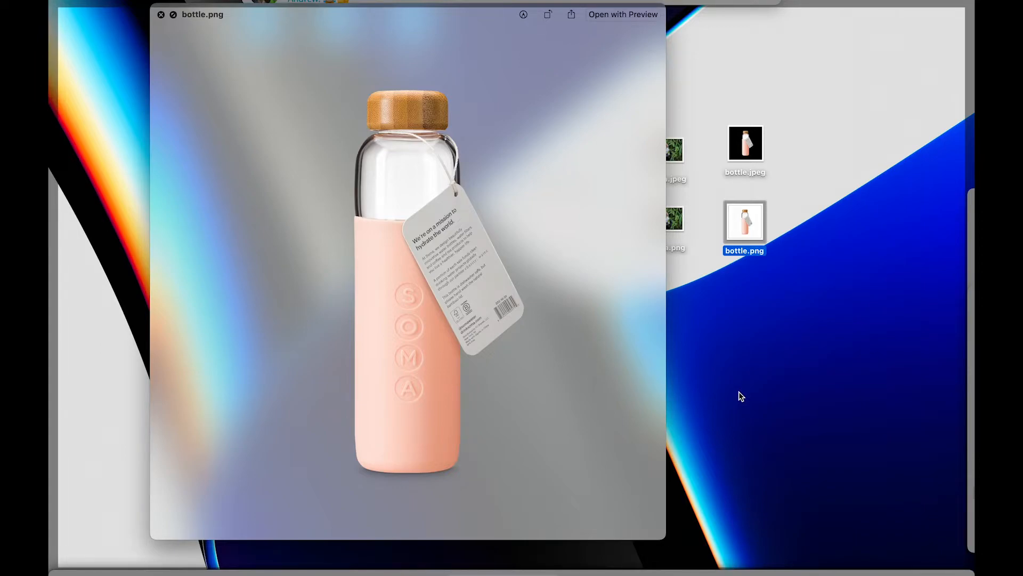
left_click(744, 142)
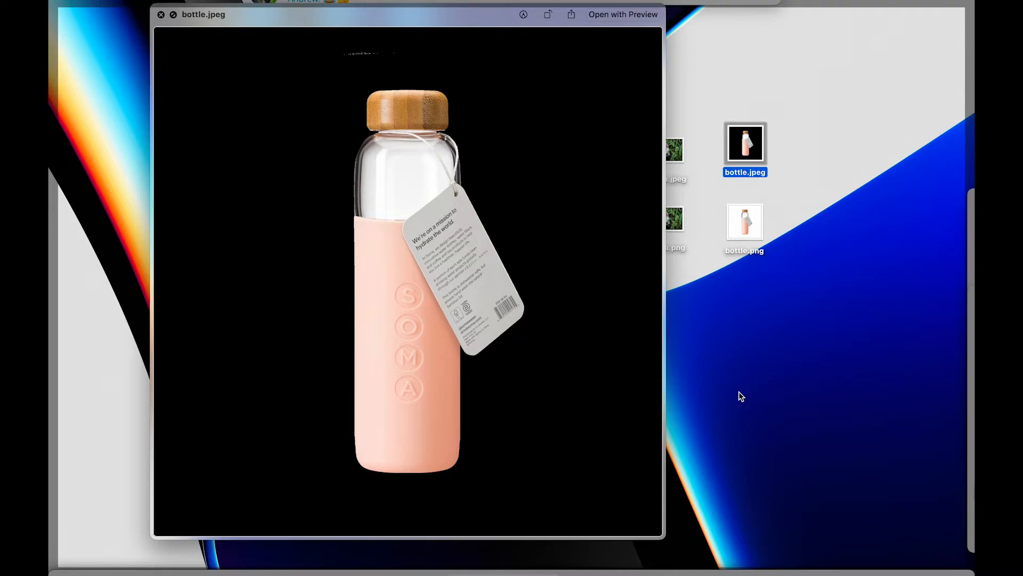
mouse_move(736, 379)
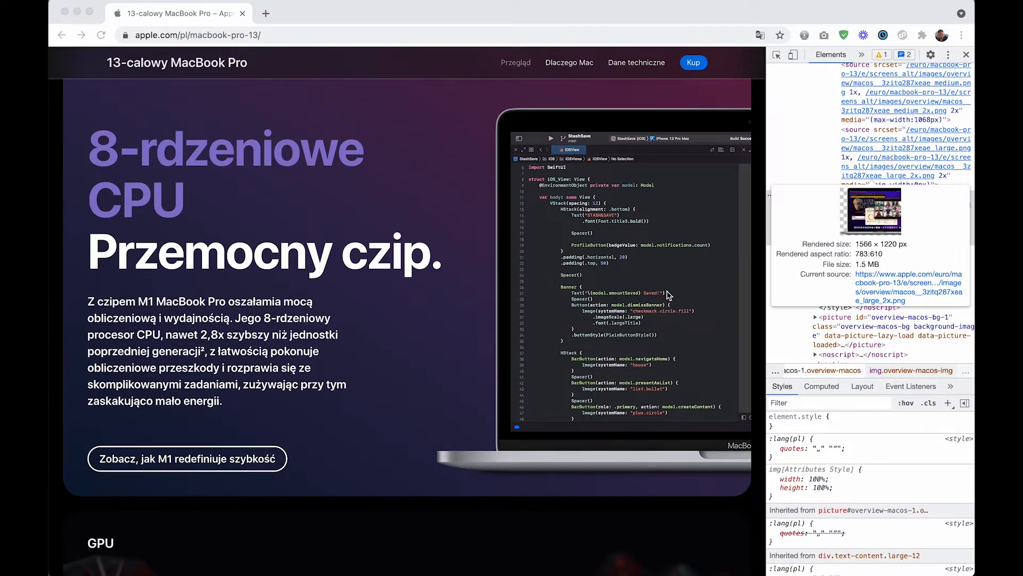
Scroll down the Polish MacBook Pro page to the macOS Monterey image inspected in DevTools.
scroll("down", 3)
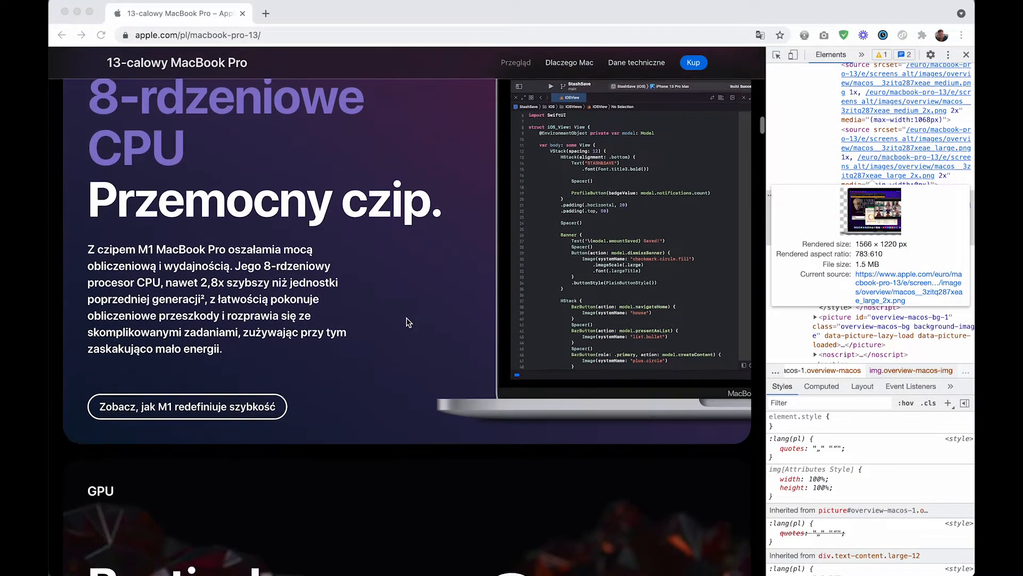
scroll("down", 3)
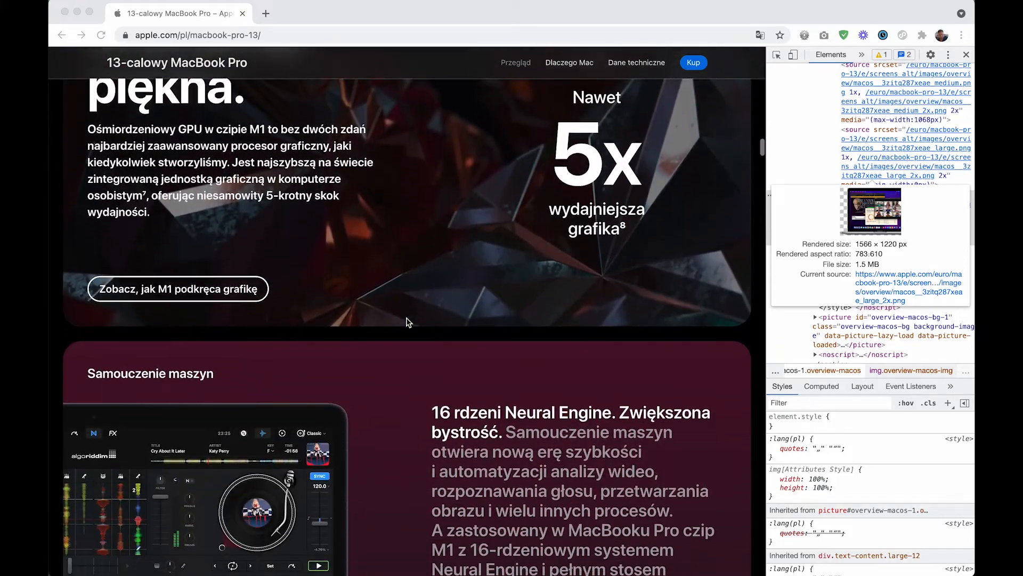
scroll("down", 3)
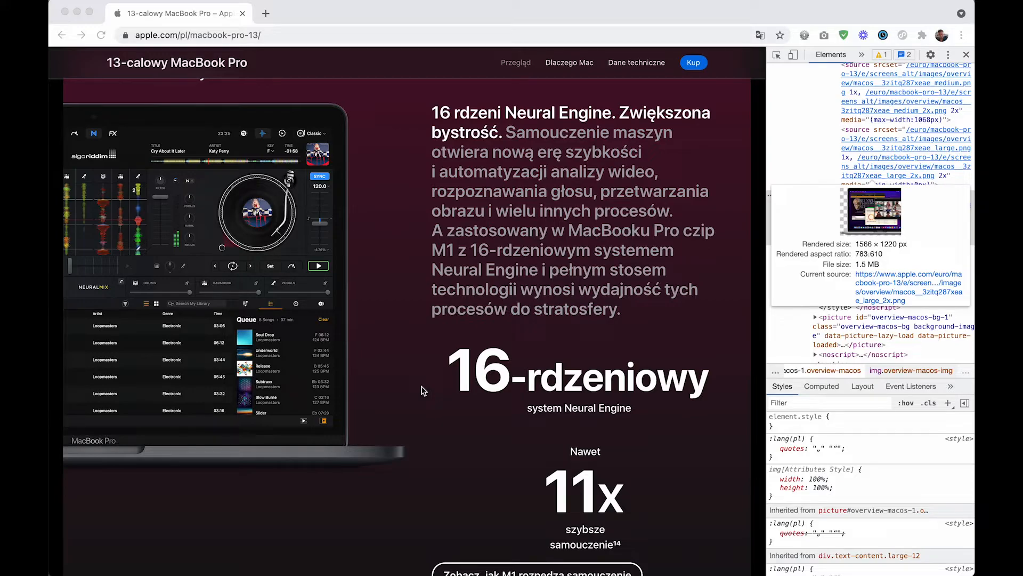
scroll("down", 3)
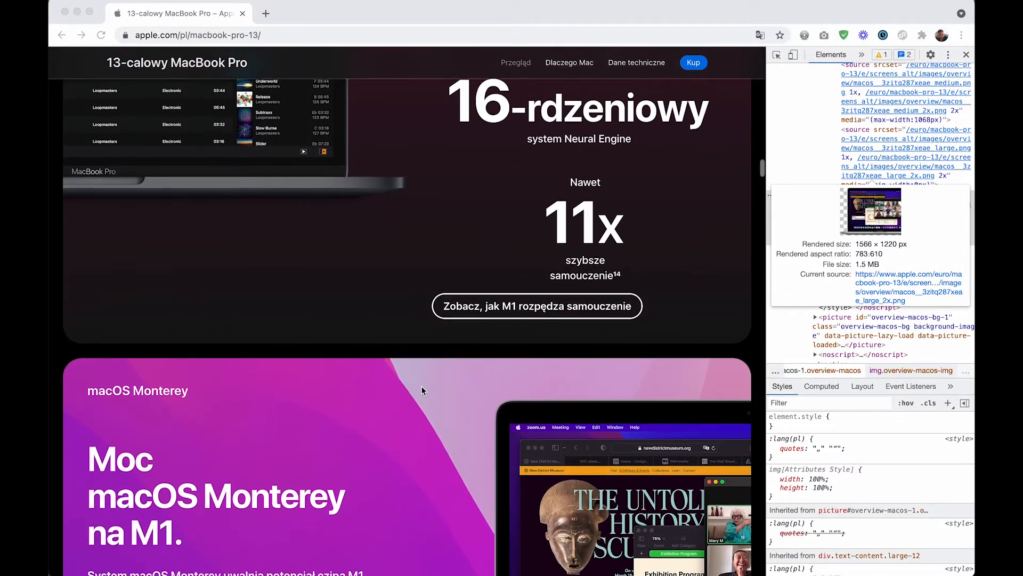
scroll("down", 3)
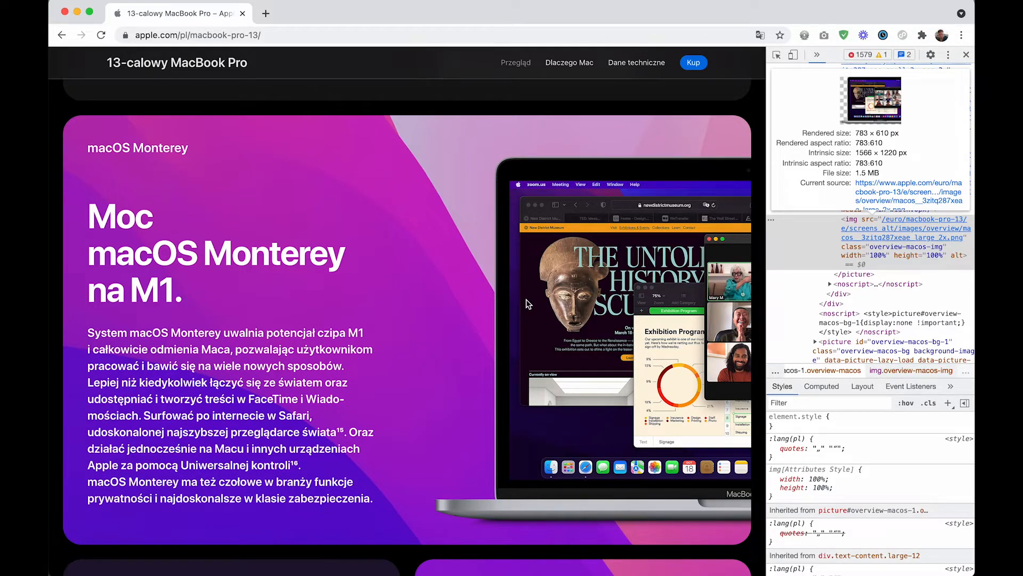
mouse_move(864, 173)
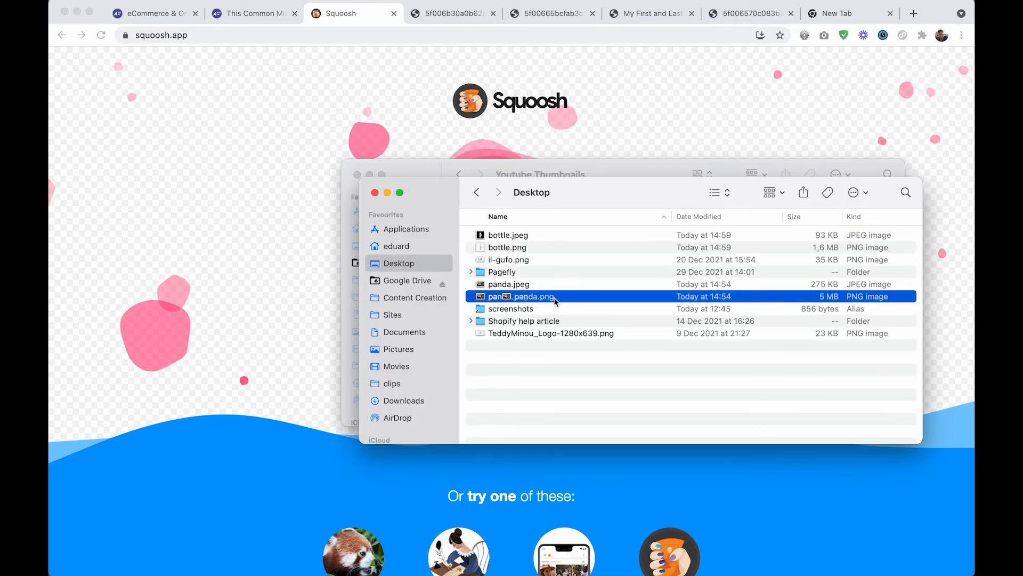
Drag panda.png from the Desktop window onto Squoosh to load it into the editor.
left_click_drag(520, 295, 272, 217)
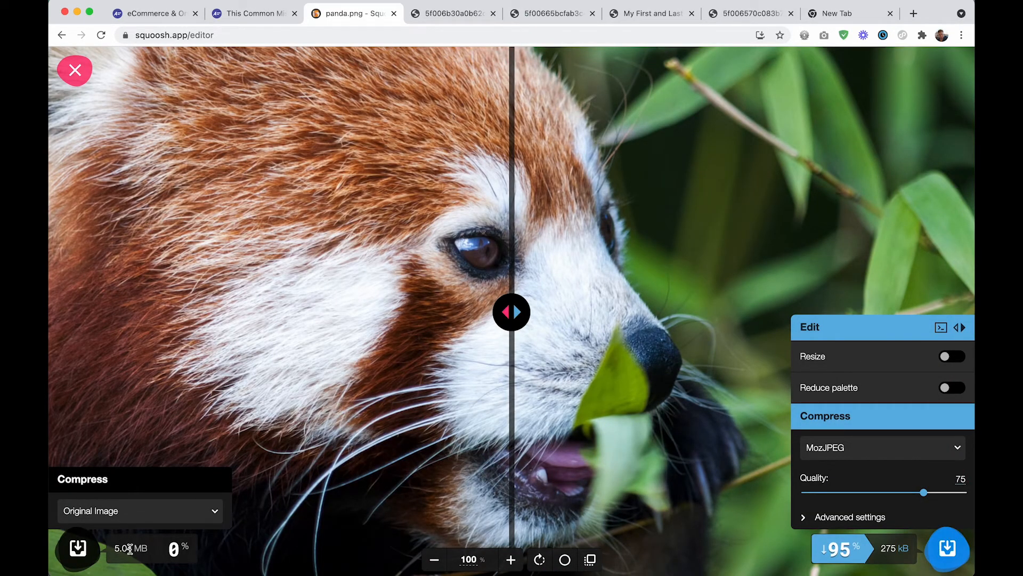
left_click(881, 447)
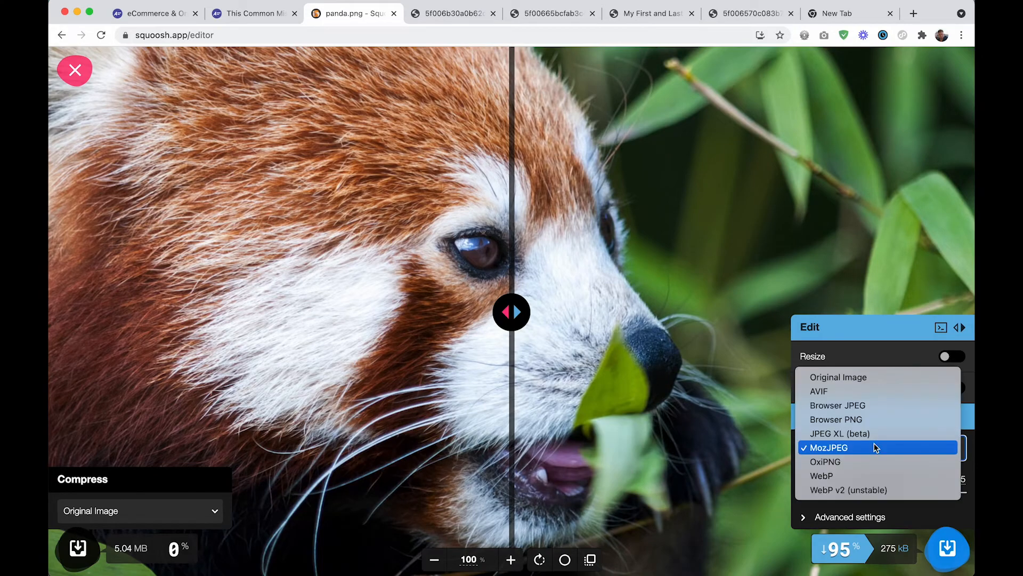
mouse_move(818, 453)
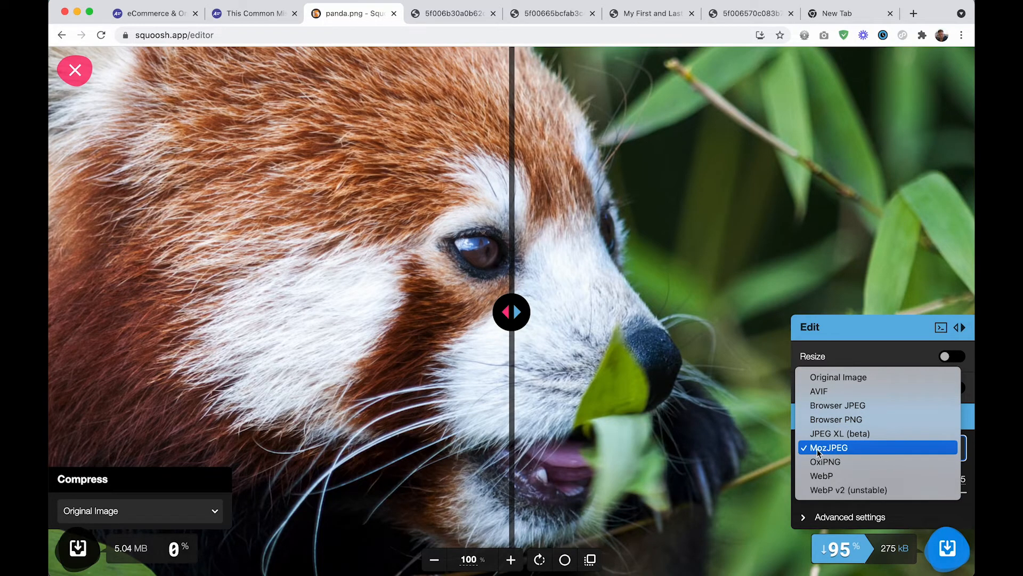
mouse_move(854, 454)
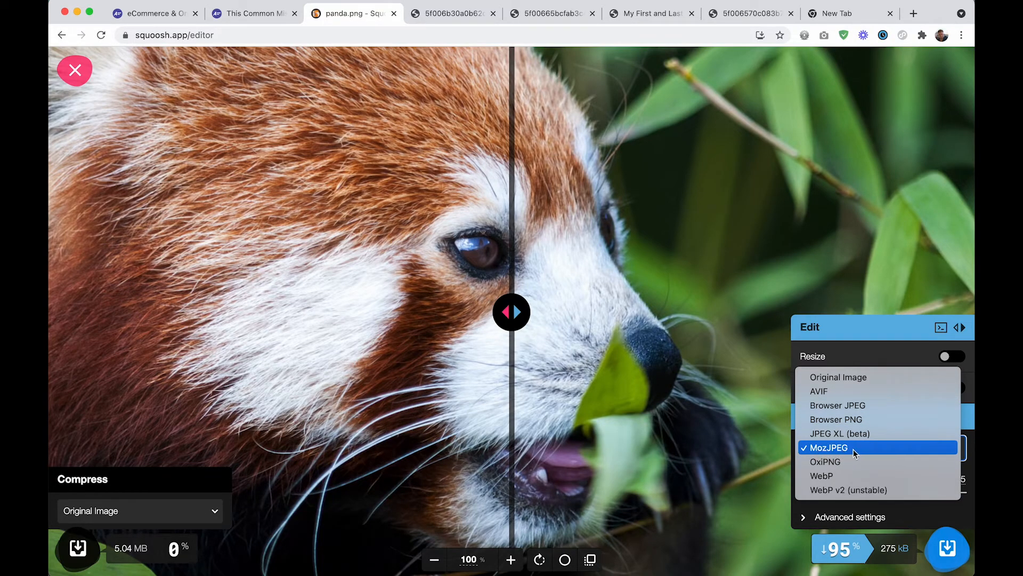
left_click(827, 447)
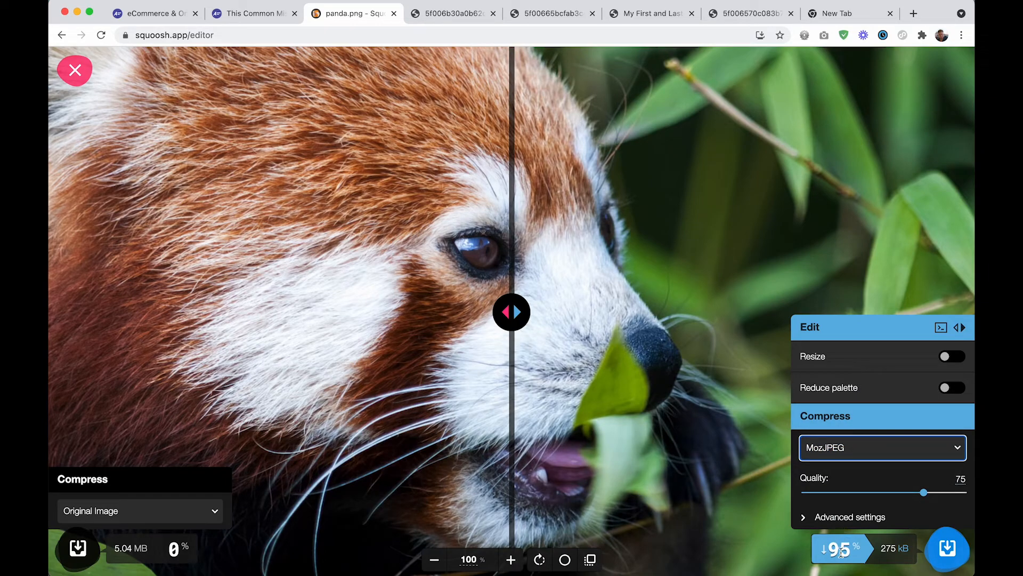